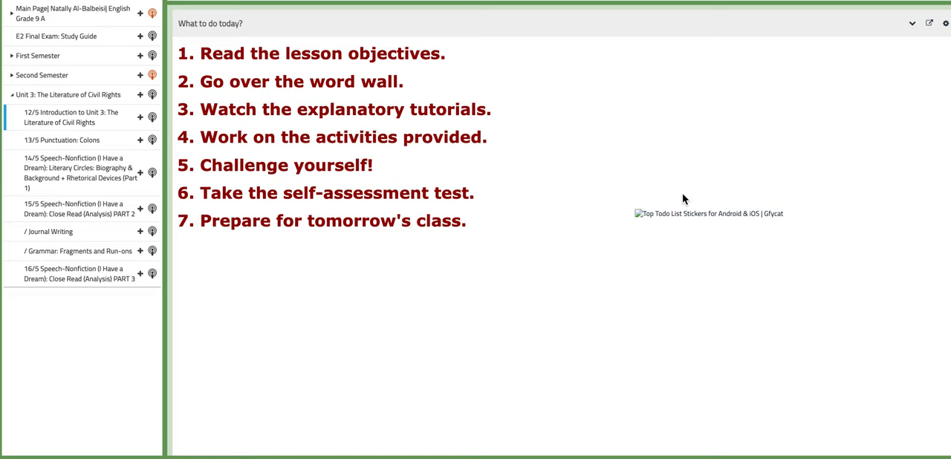
mouse_move(557, 361)
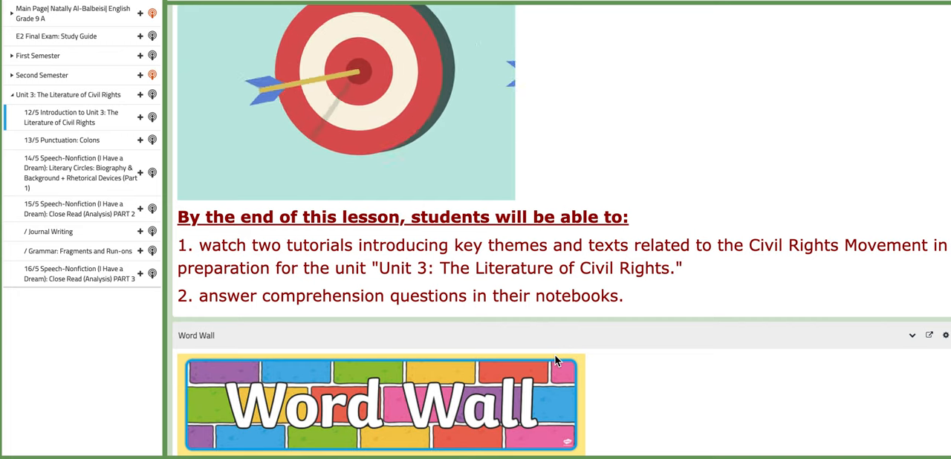
- Scroll the 12/5 Introduction page past the objectives to the Word Wall's fifteen key terms
scroll("down", 3)
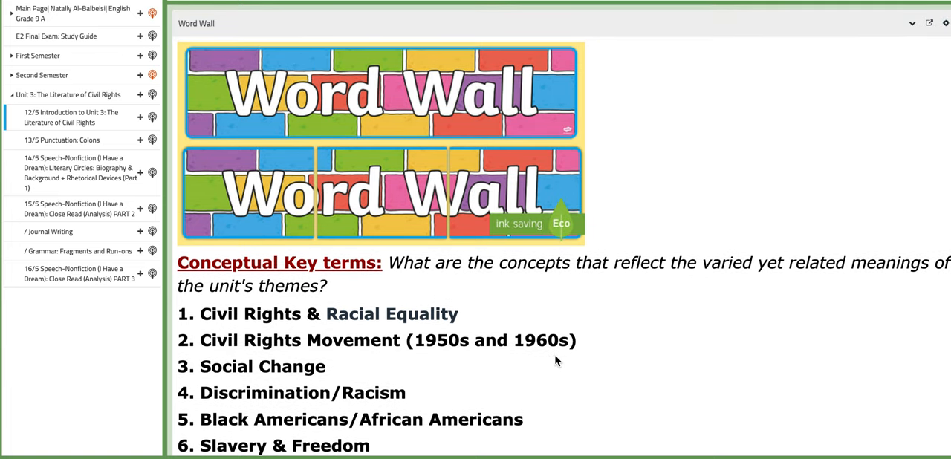
scroll("down", 3)
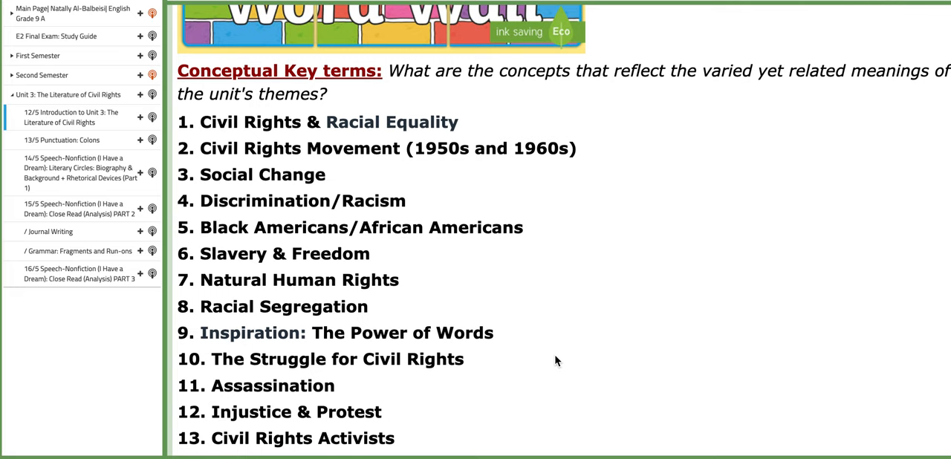
scroll("down", 3)
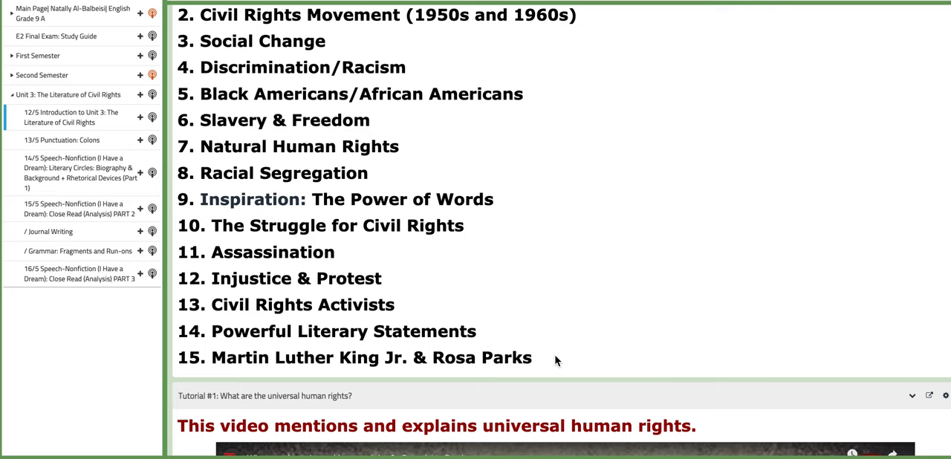
- Scroll past Tutorial #1, Activity #1, Tutorial #2 and Activity #2 to the Challenging Question block
scroll("down", 3)
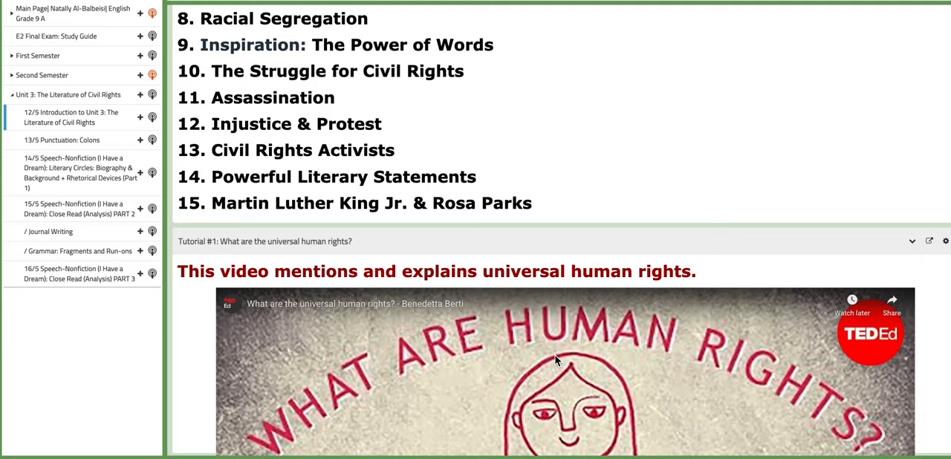
scroll("down", 3)
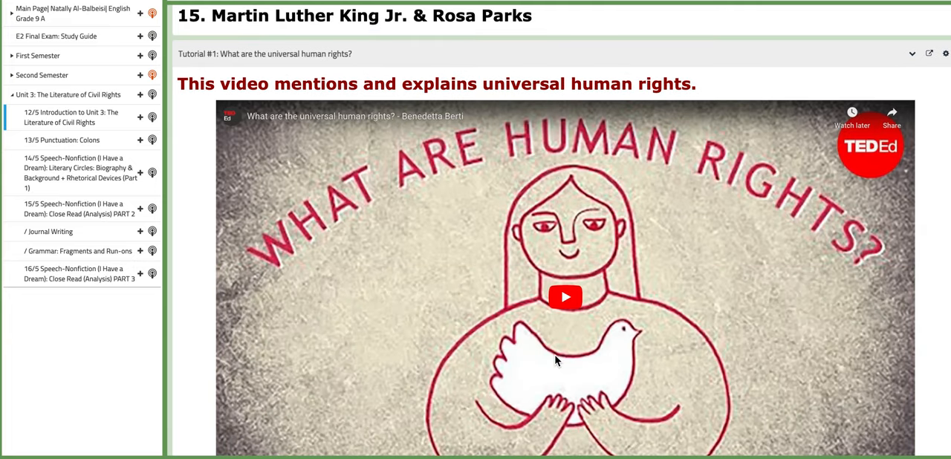
scroll("down", 3)
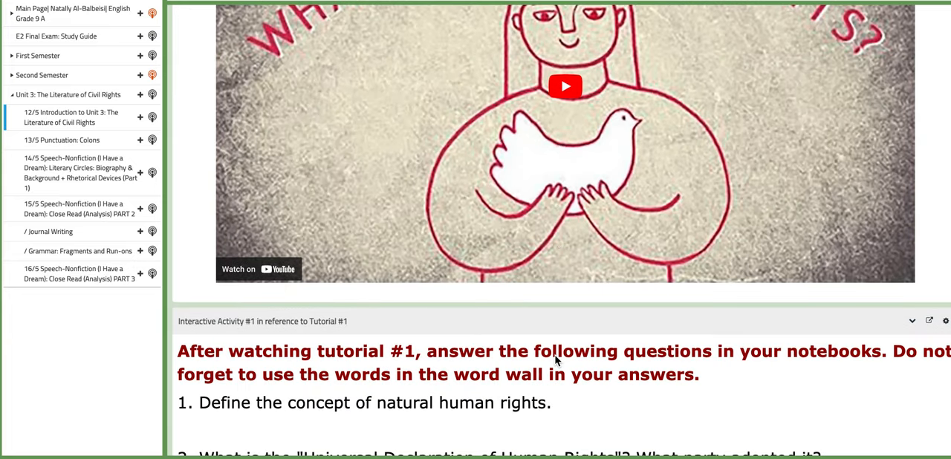
scroll("down", 3)
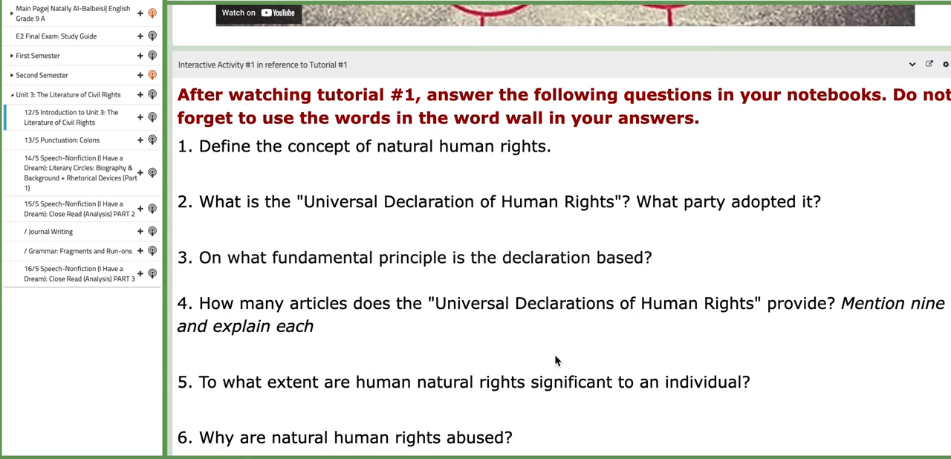
scroll("down", 3)
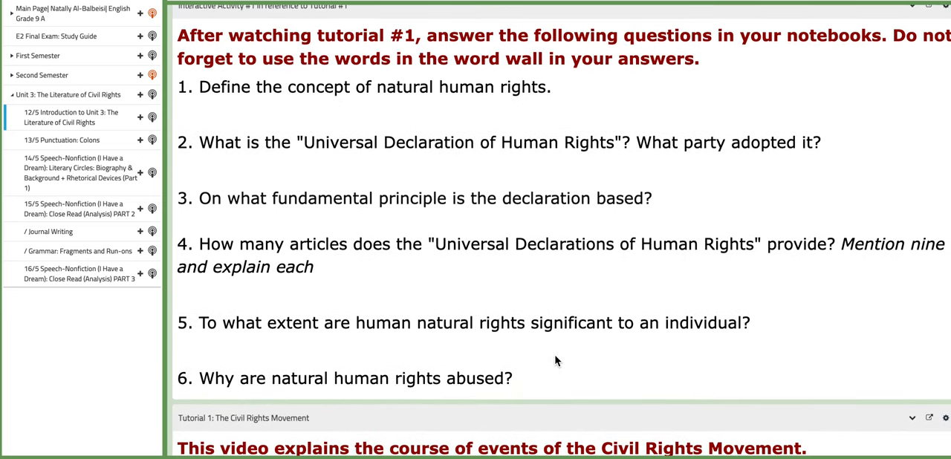
scroll("down", 3)
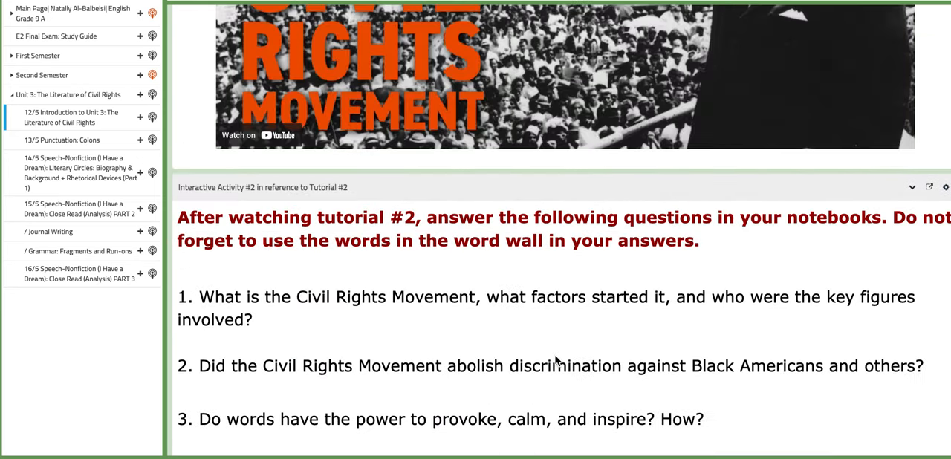
scroll("up", 3)
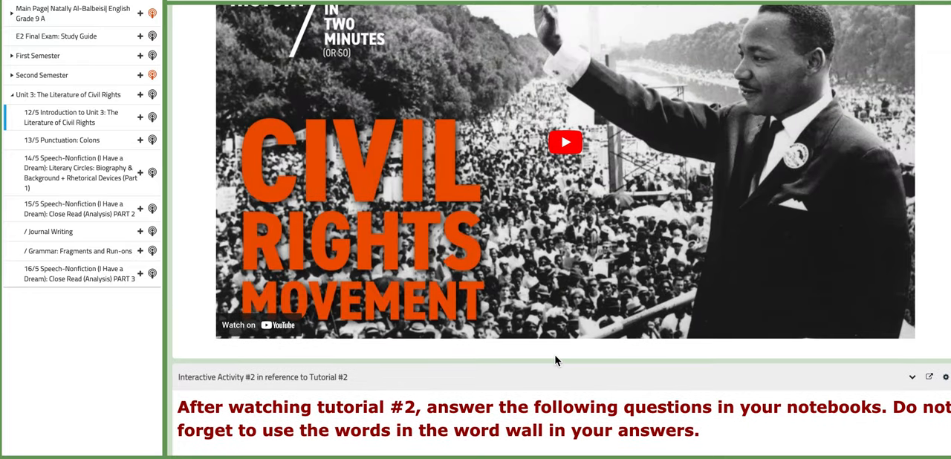
scroll("down", 3)
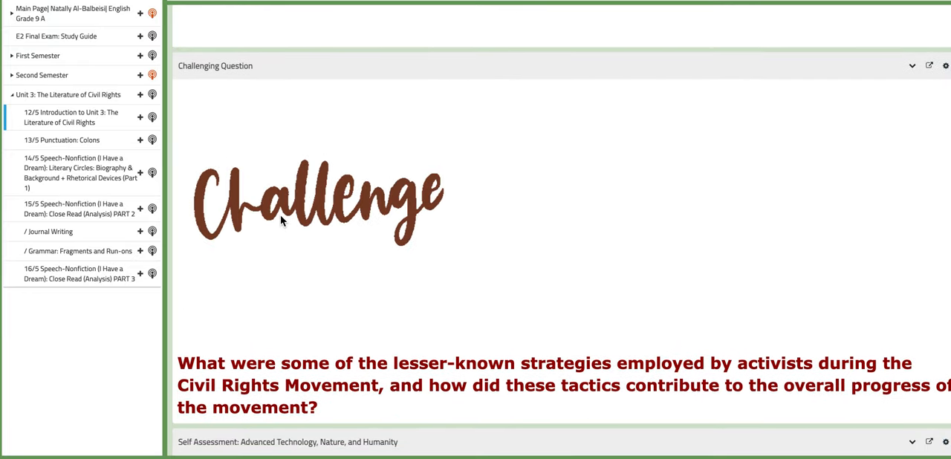
left_click(71, 136)
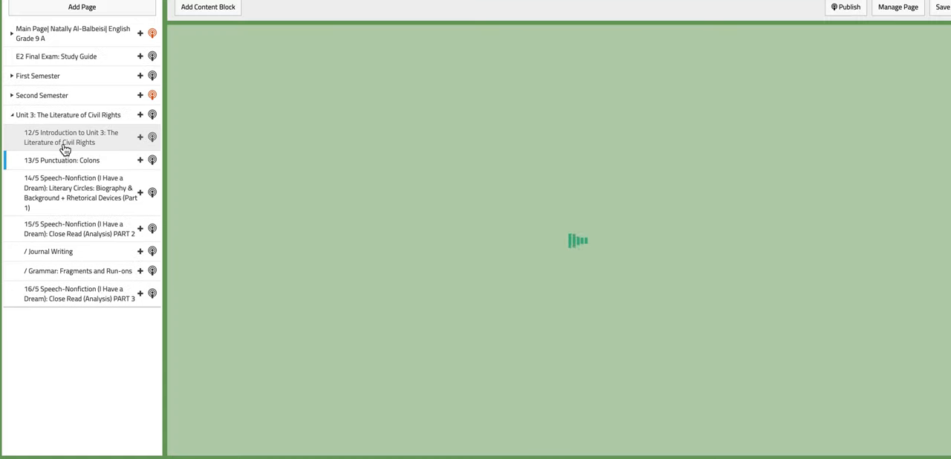
left_click(62, 160)
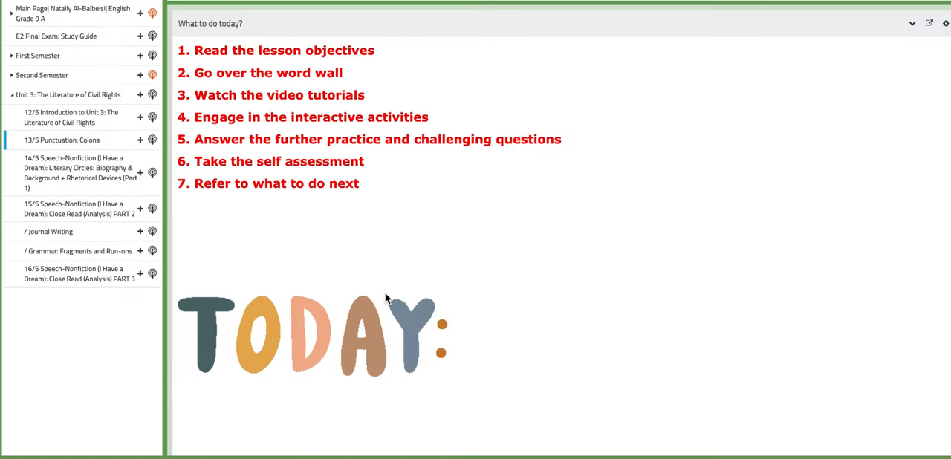
mouse_move(566, 325)
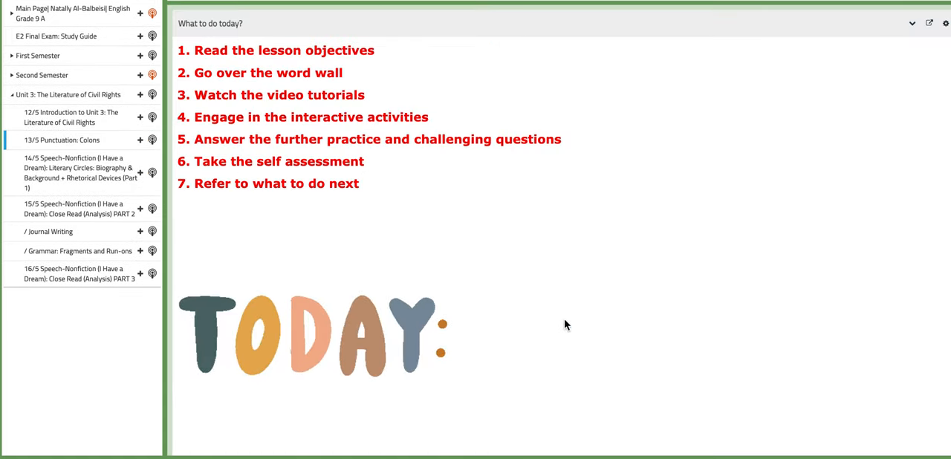
scroll("down", 3)
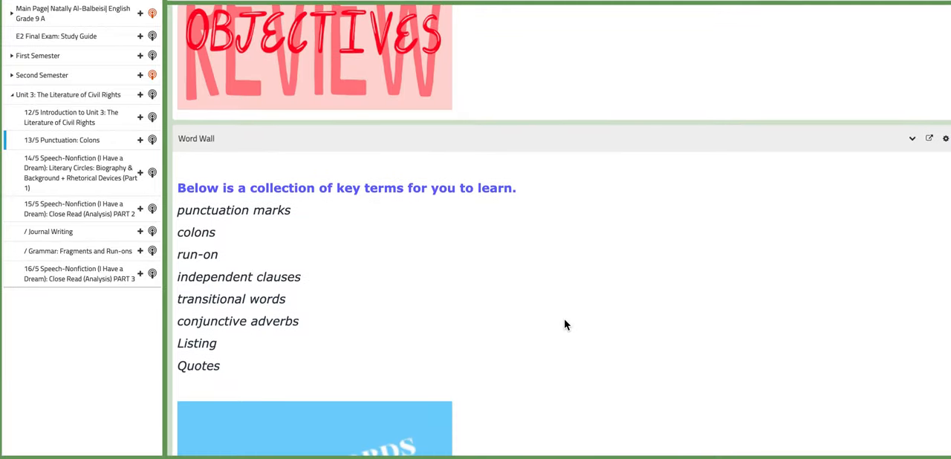
scroll("down", 3)
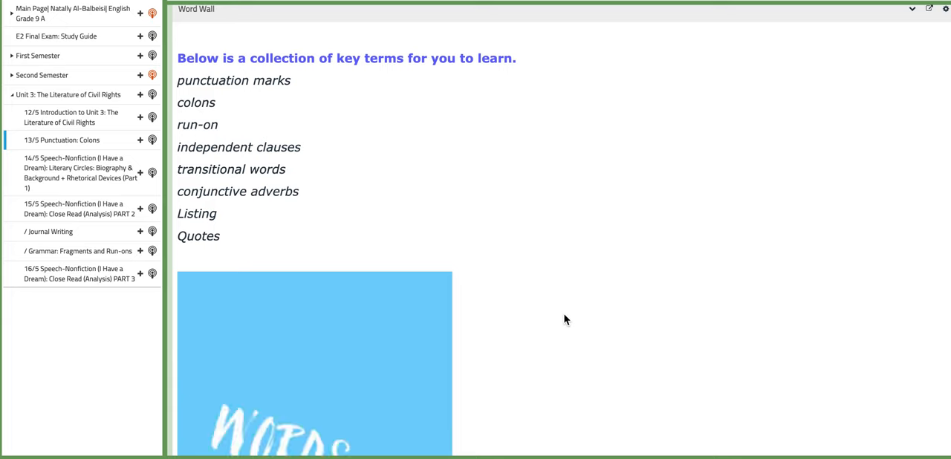
scroll("down", 3)
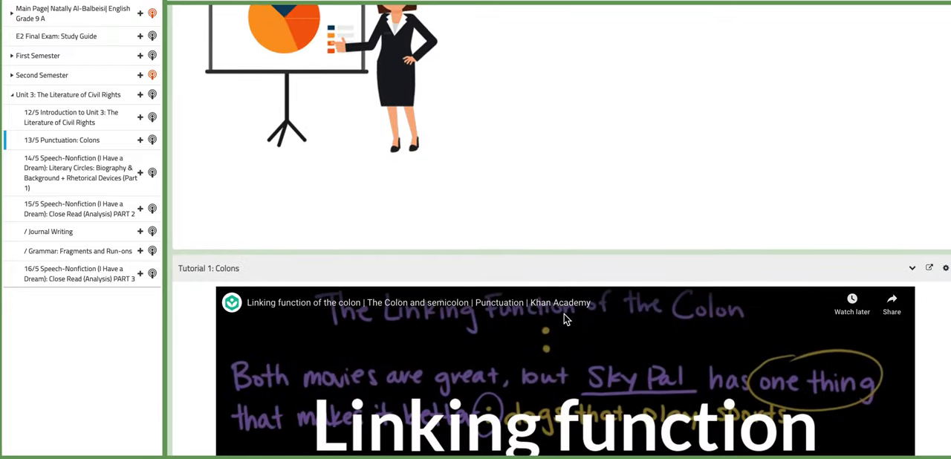
scroll("up", 3)
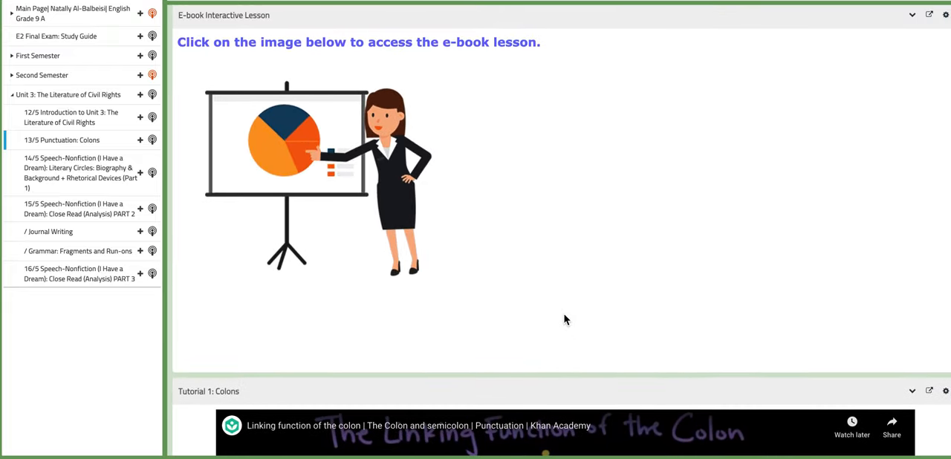
scroll("down", 3)
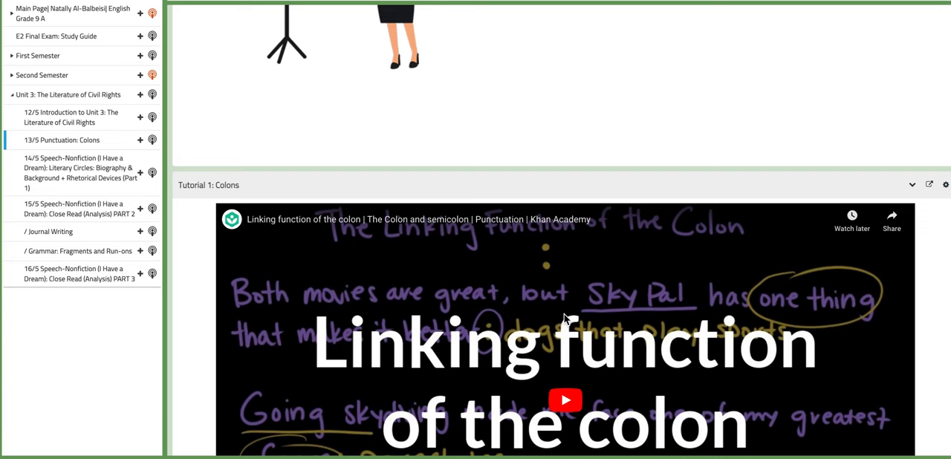
mouse_move(565, 319)
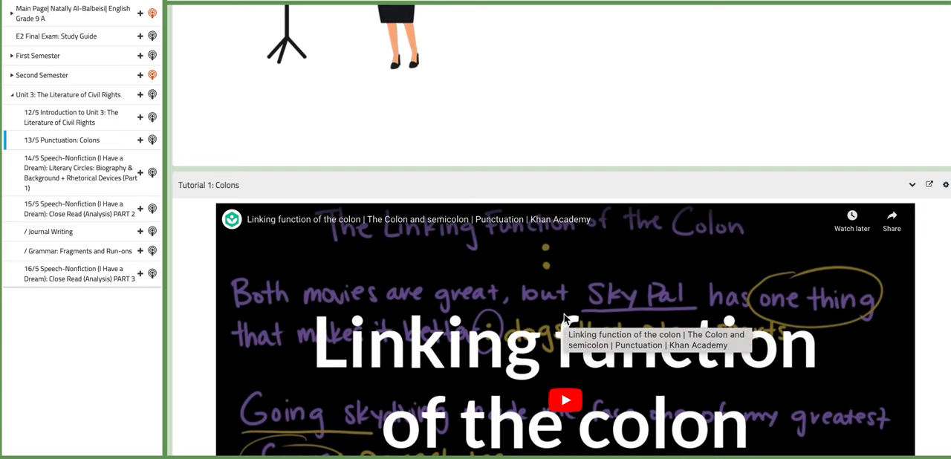
scroll("down", 3)
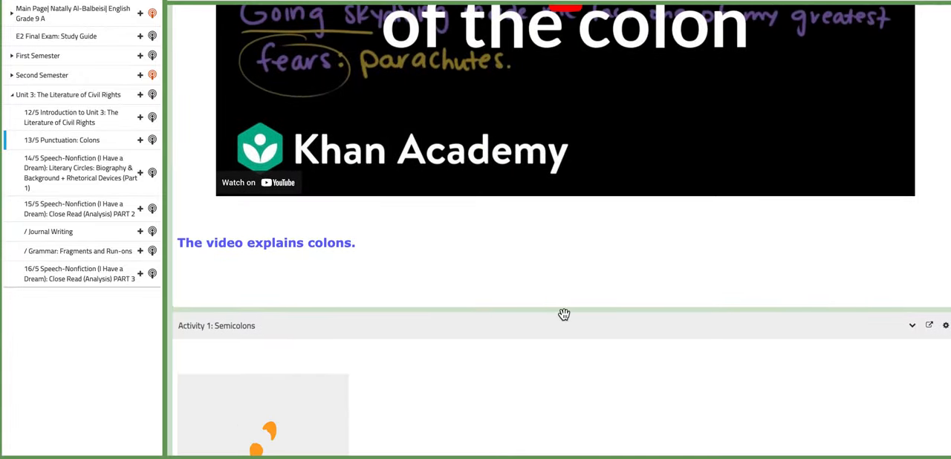
scroll("down", 3)
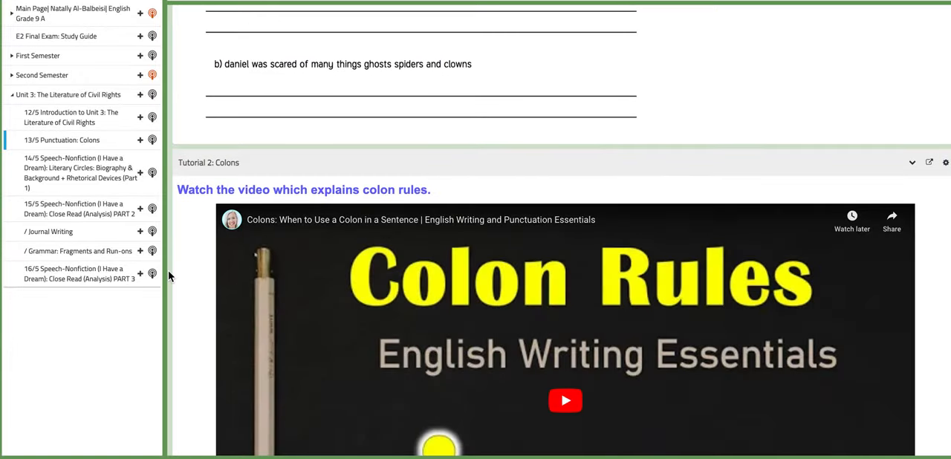
- Switch to the 14/5 Speech-Nonfiction (Part 1) page and scroll to Interactive Activity #1
left_click(78, 193)
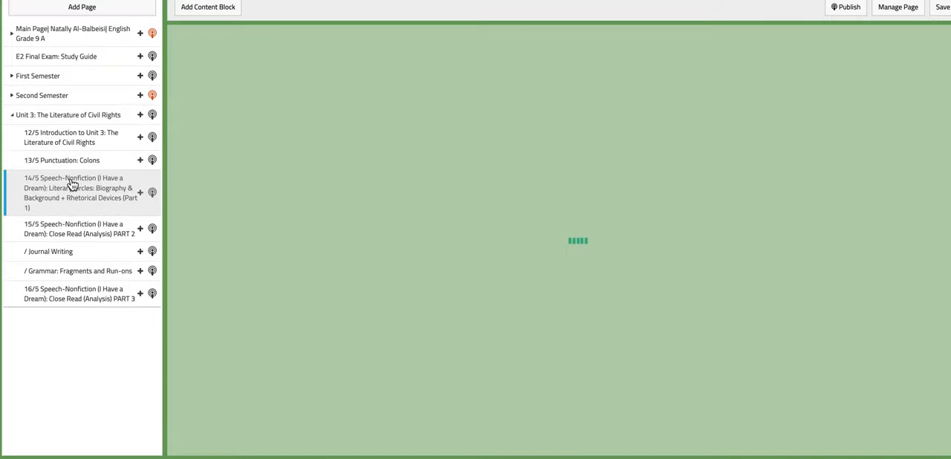
mouse_move(356, 217)
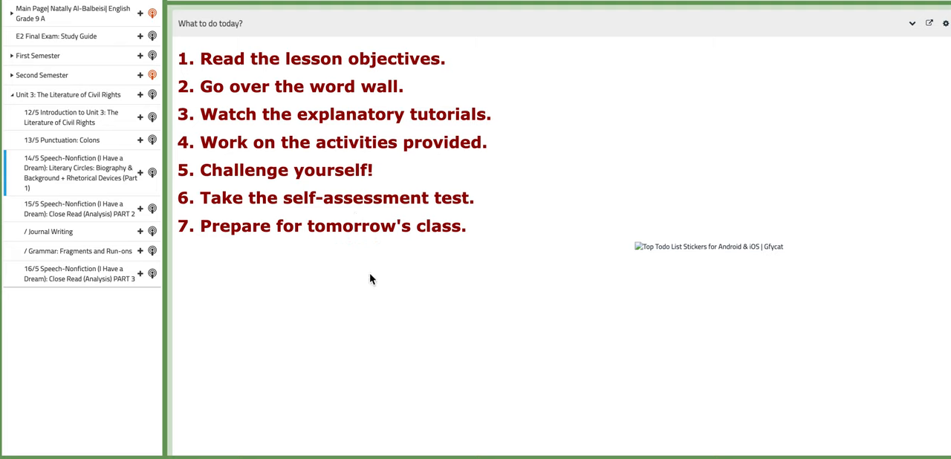
mouse_move(381, 317)
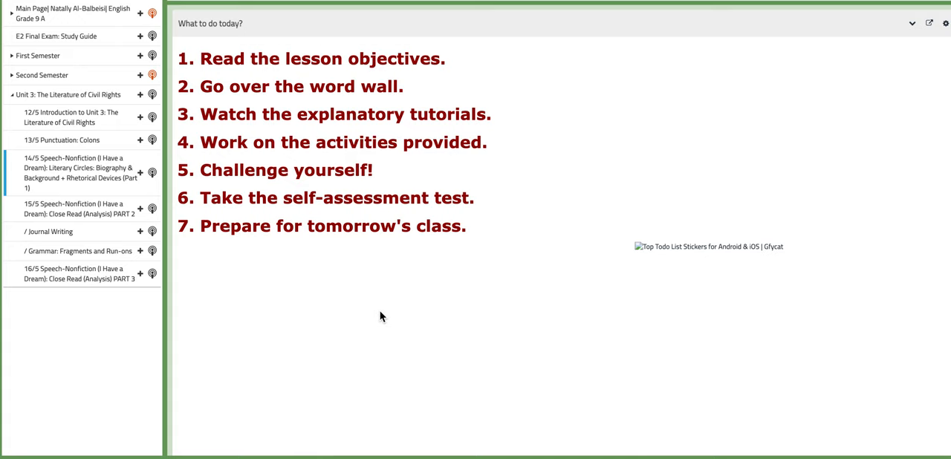
scroll("down", 3)
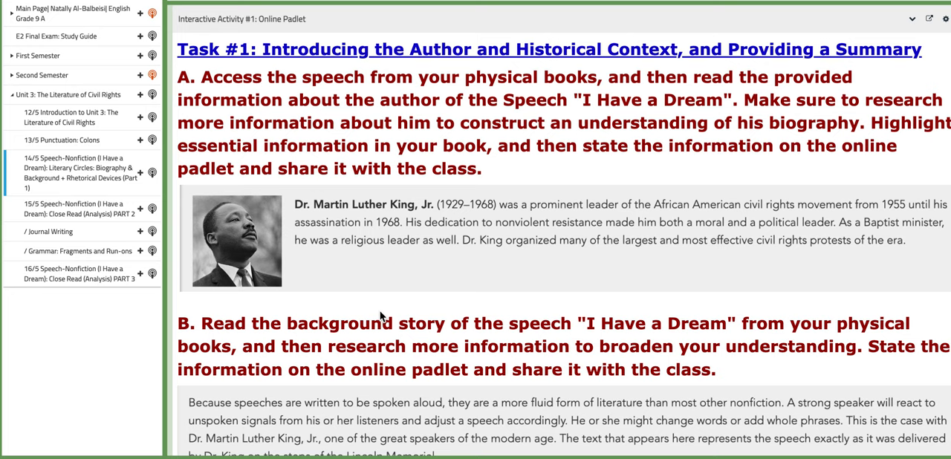
- Scroll through Task #2 on rhetorical devices to the end of the 14/5 page
scroll("down", 3)
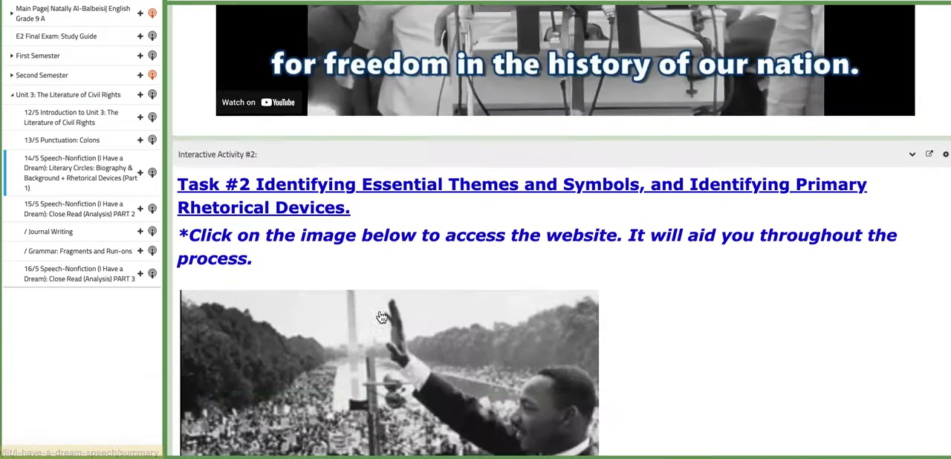
scroll("down", 3)
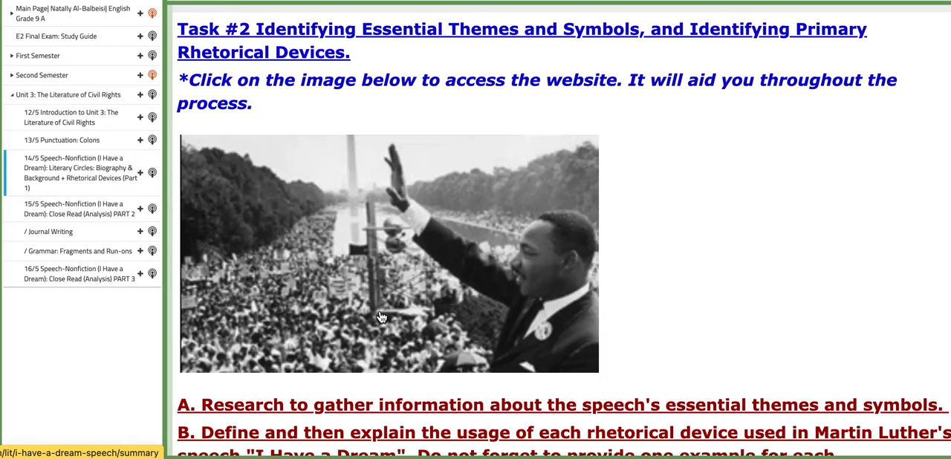
scroll("down", 3)
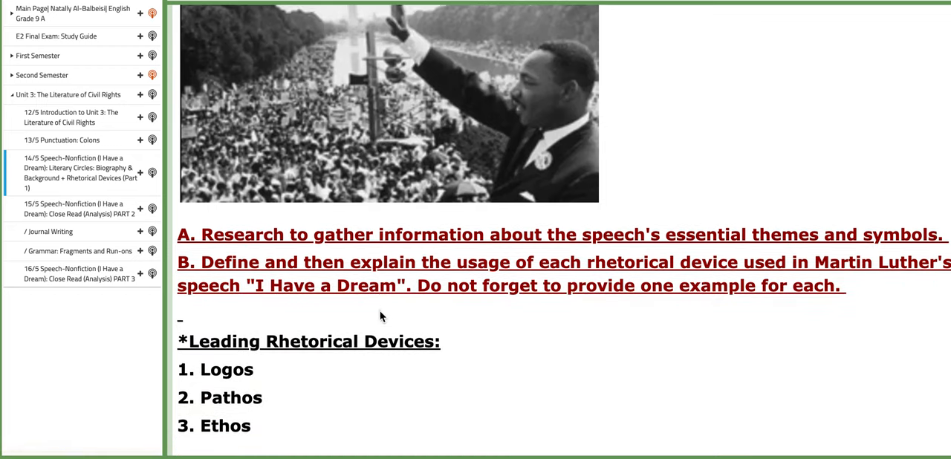
scroll("down", 3)
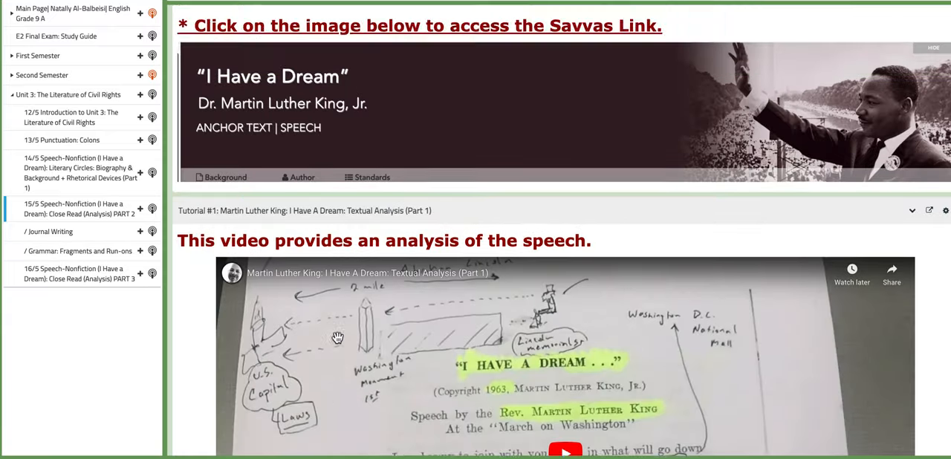
- Scroll the 15/5 Close Read Part 2 annotation questions and aiding ideas down to Further Practice
scroll("down", 3)
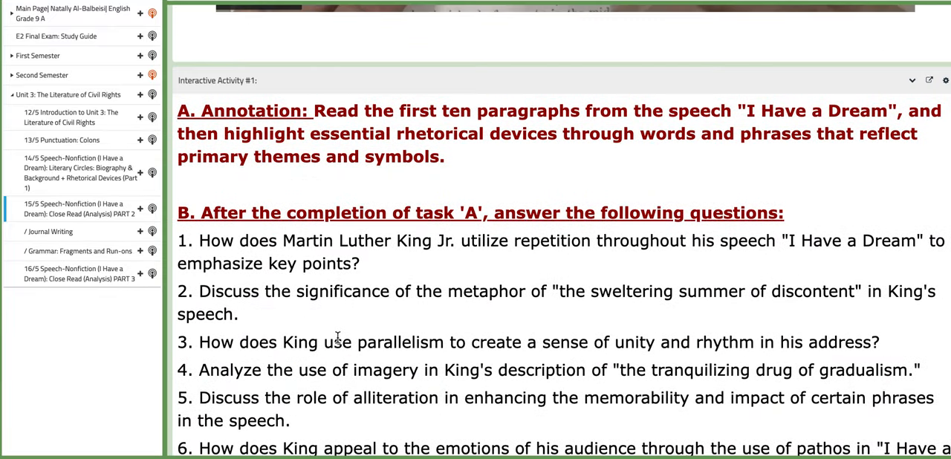
scroll("down", 3)
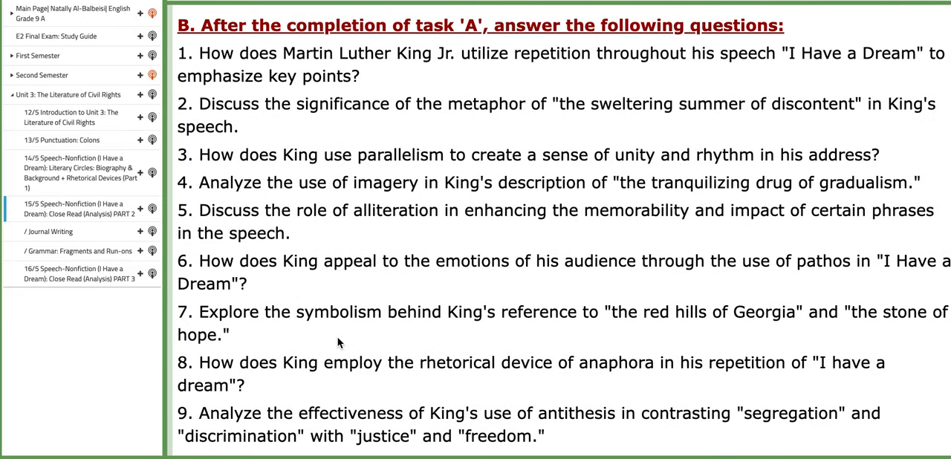
scroll("up", 3)
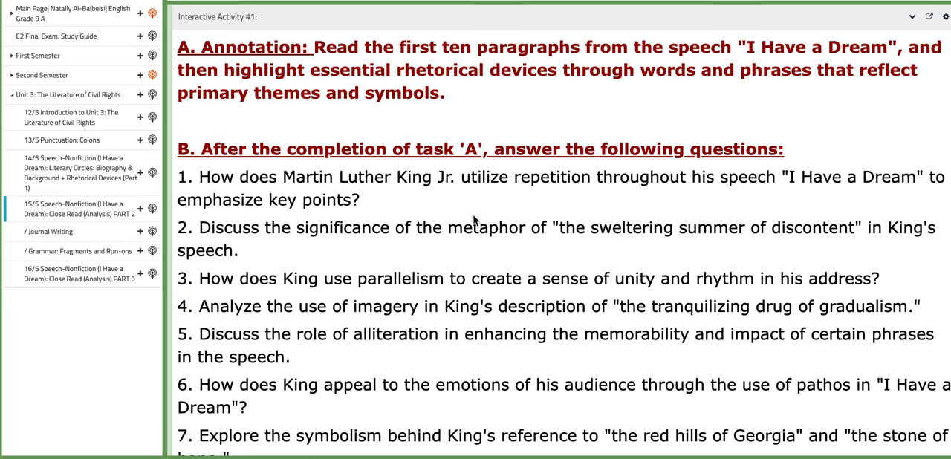
scroll("down", 3)
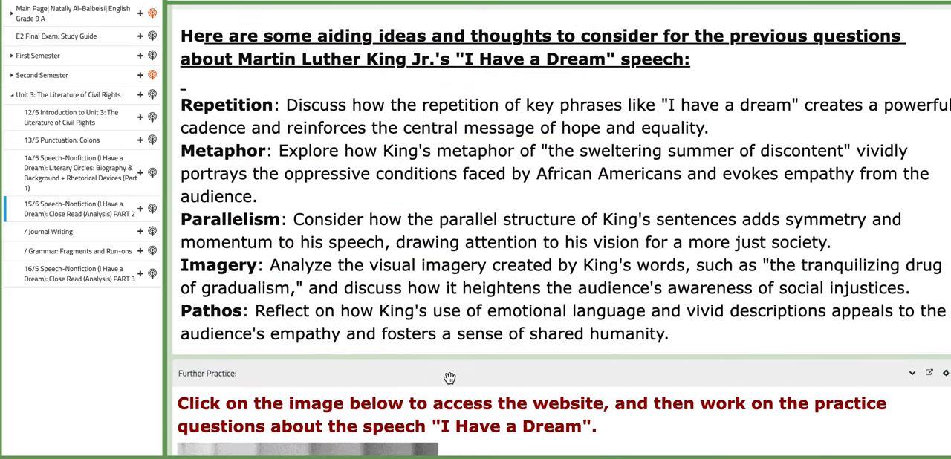
scroll("down", 3)
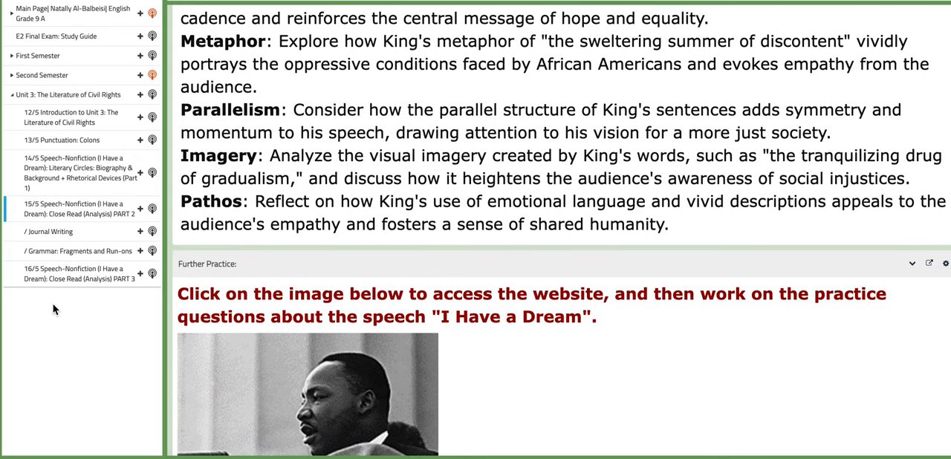
mouse_move(66, 278)
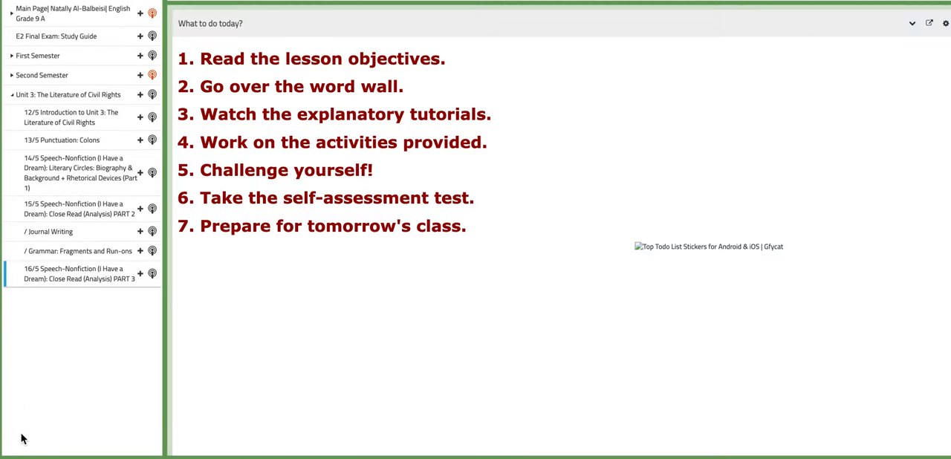
mouse_move(67, 226)
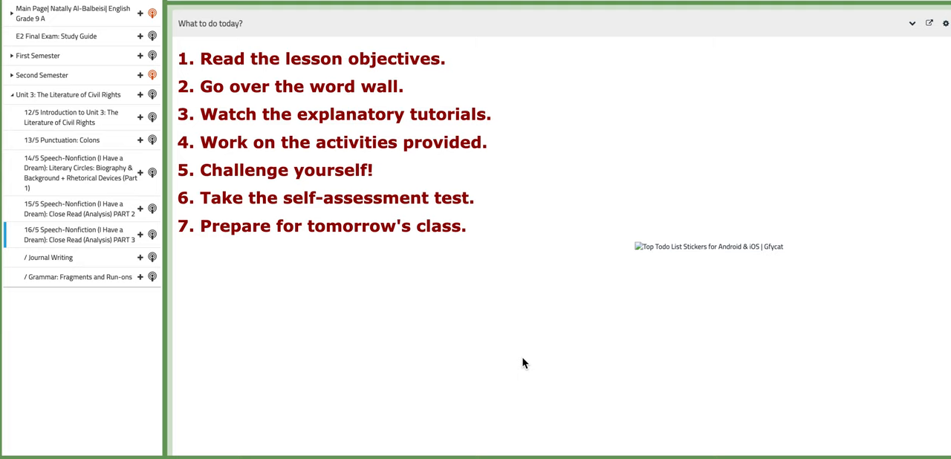
mouse_move(547, 403)
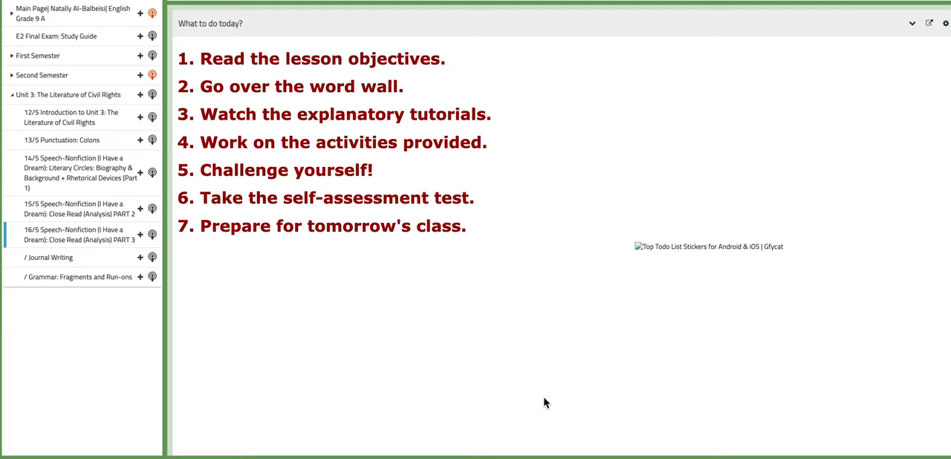
- Scroll the 16/5 Close Read Part 3 page down to Interactive Activity #1's rhetorical-device questions
scroll("down", 3)
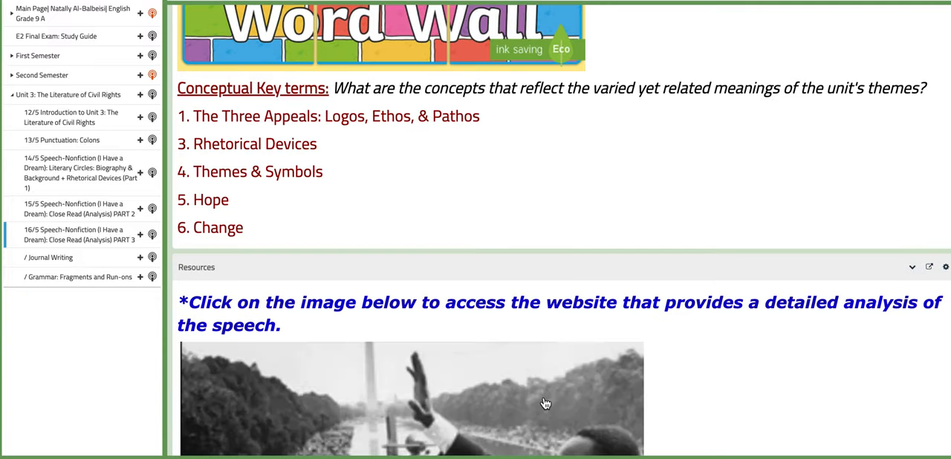
scroll("down", 3)
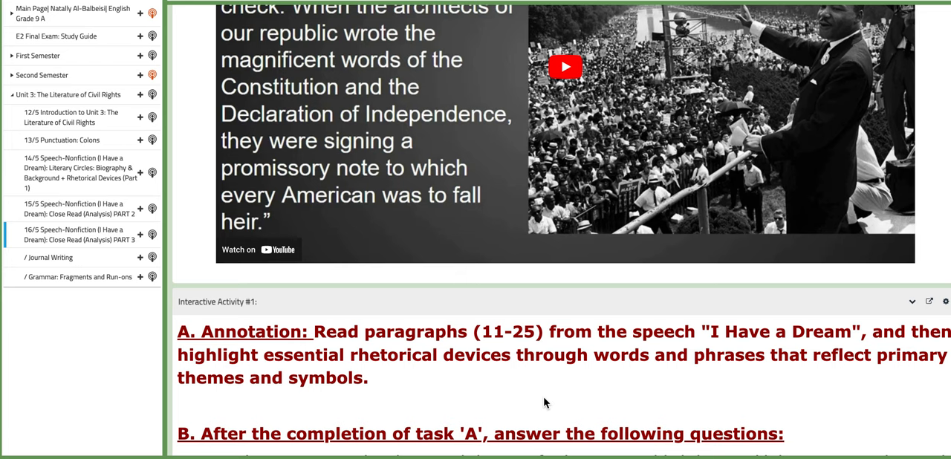
scroll("down", 3)
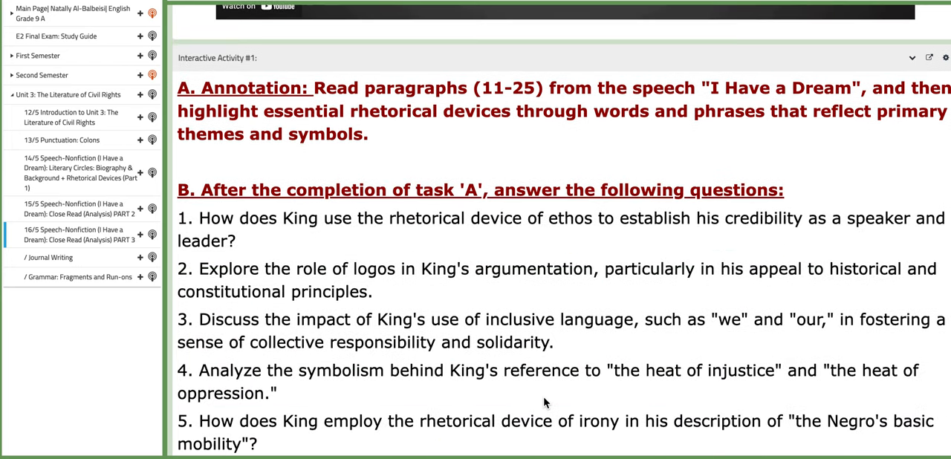